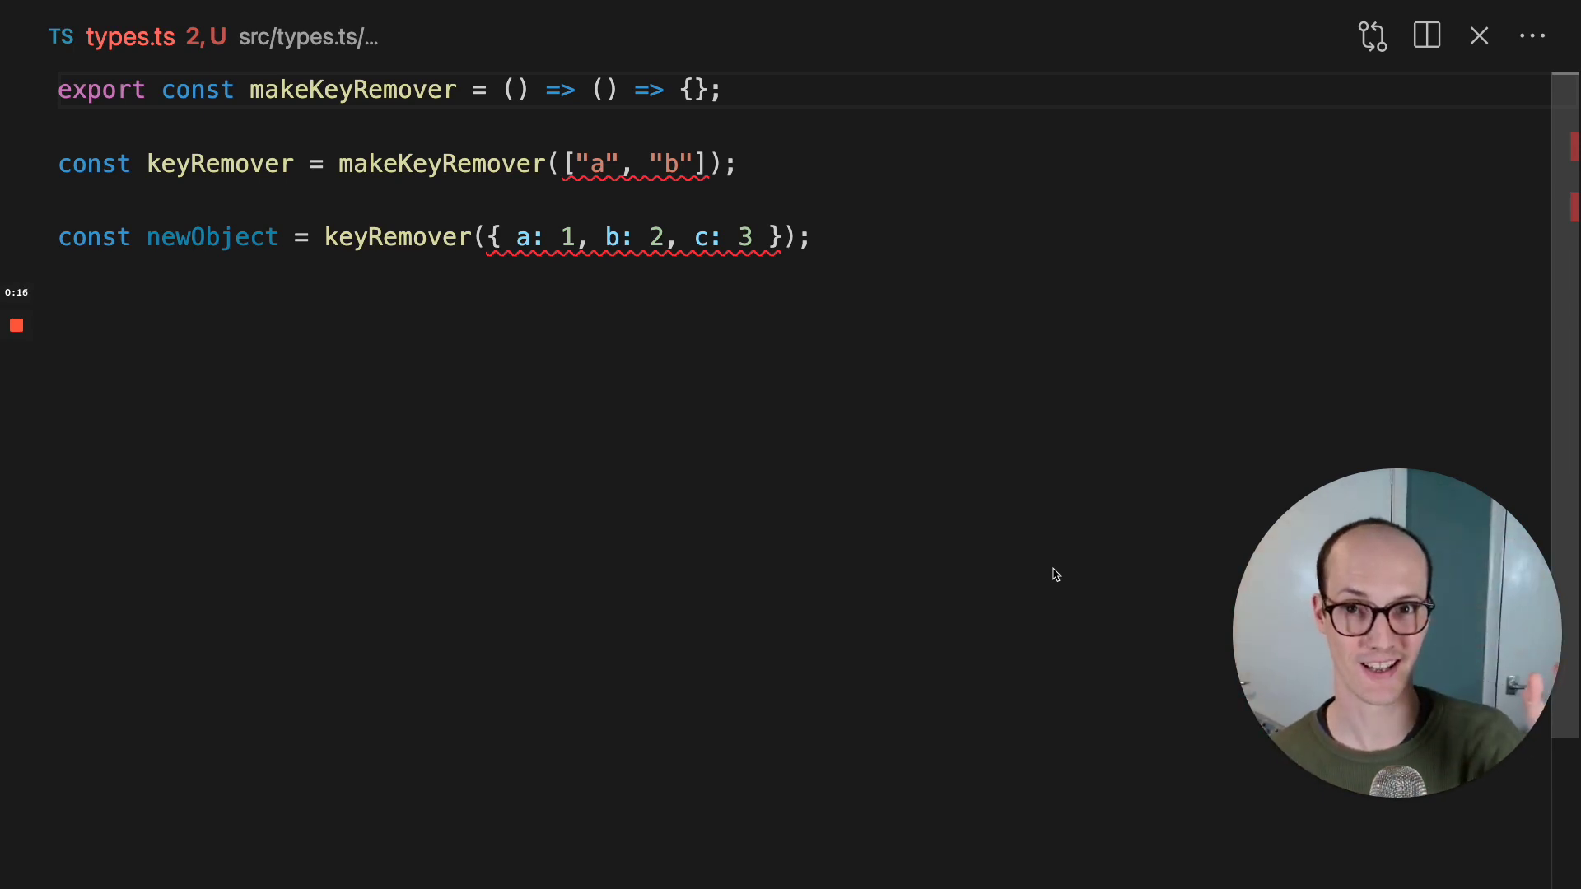
mouse_move(602, 289)
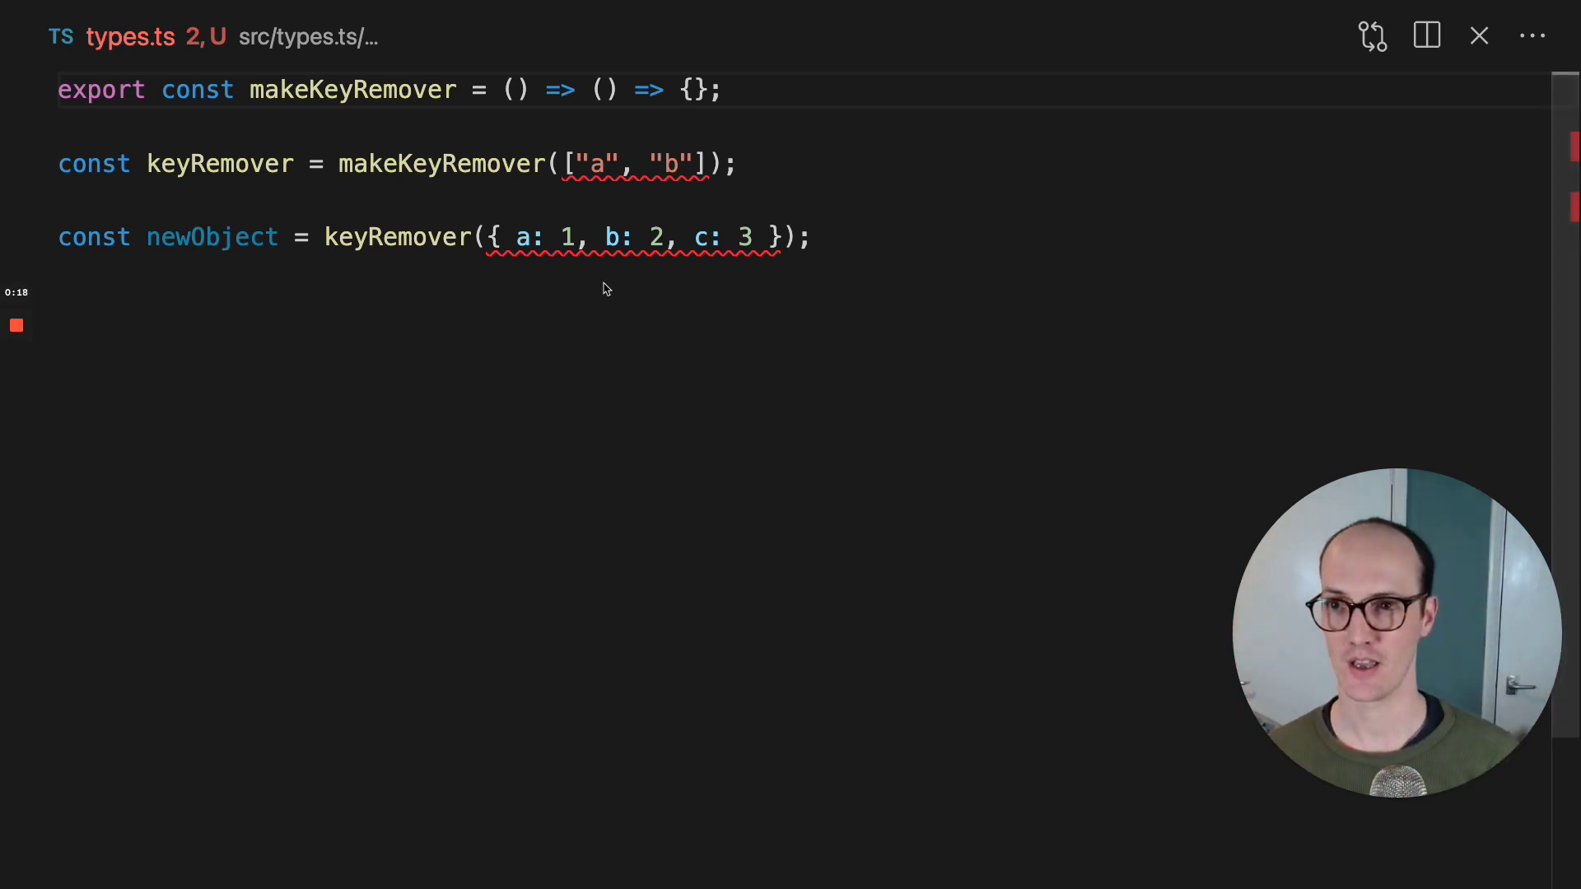
Step: Inspect the types of keyRemover, newObject and the makeKeyRemover call
double_click(354, 89)
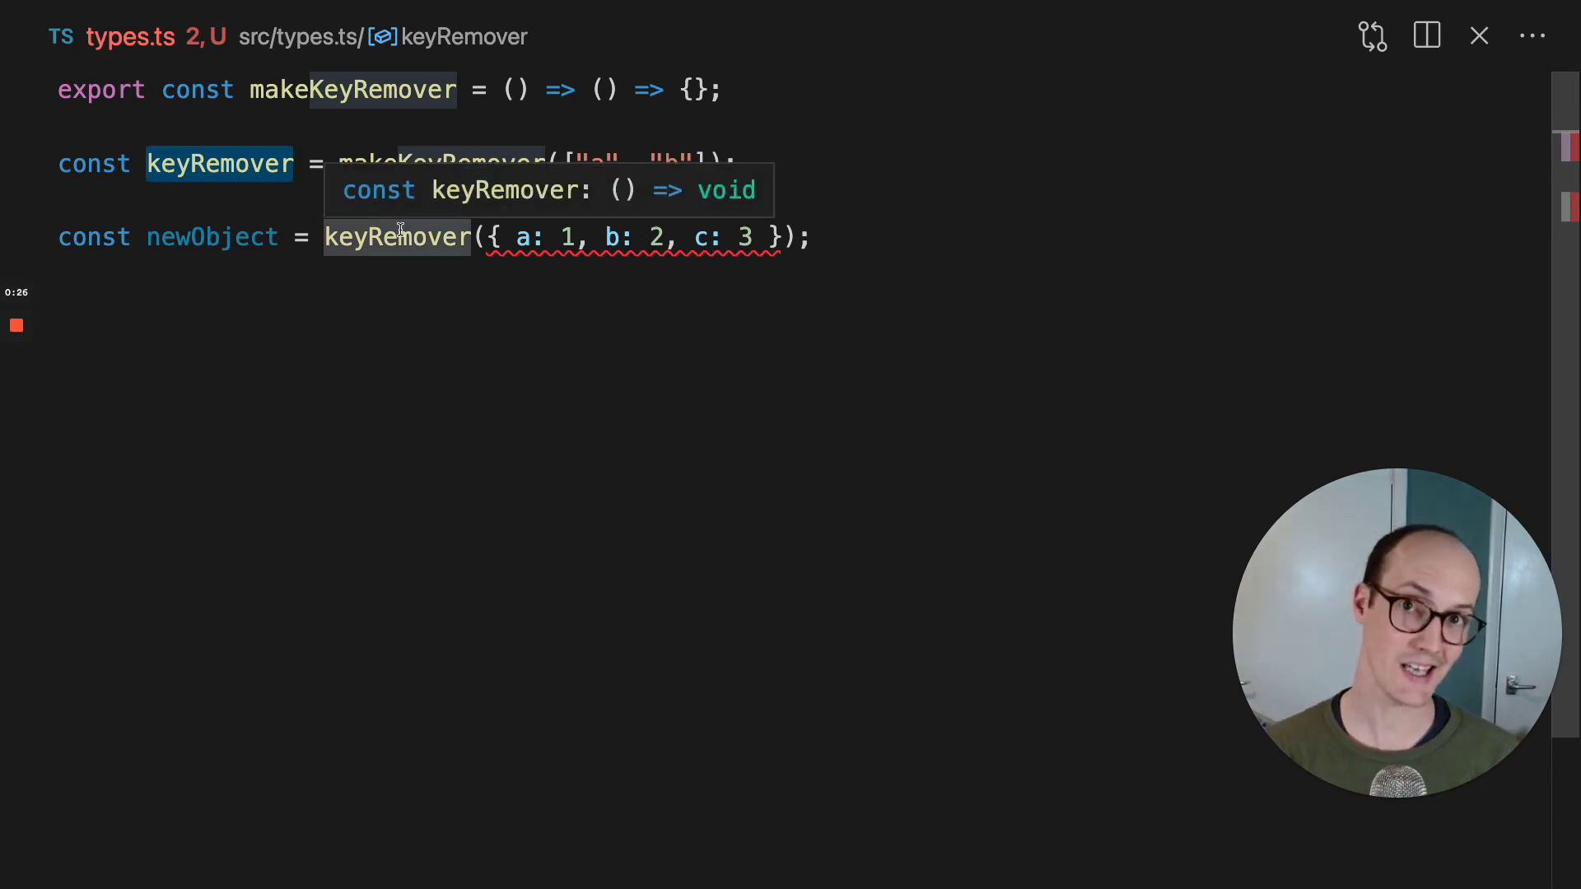
mouse_move(228, 237)
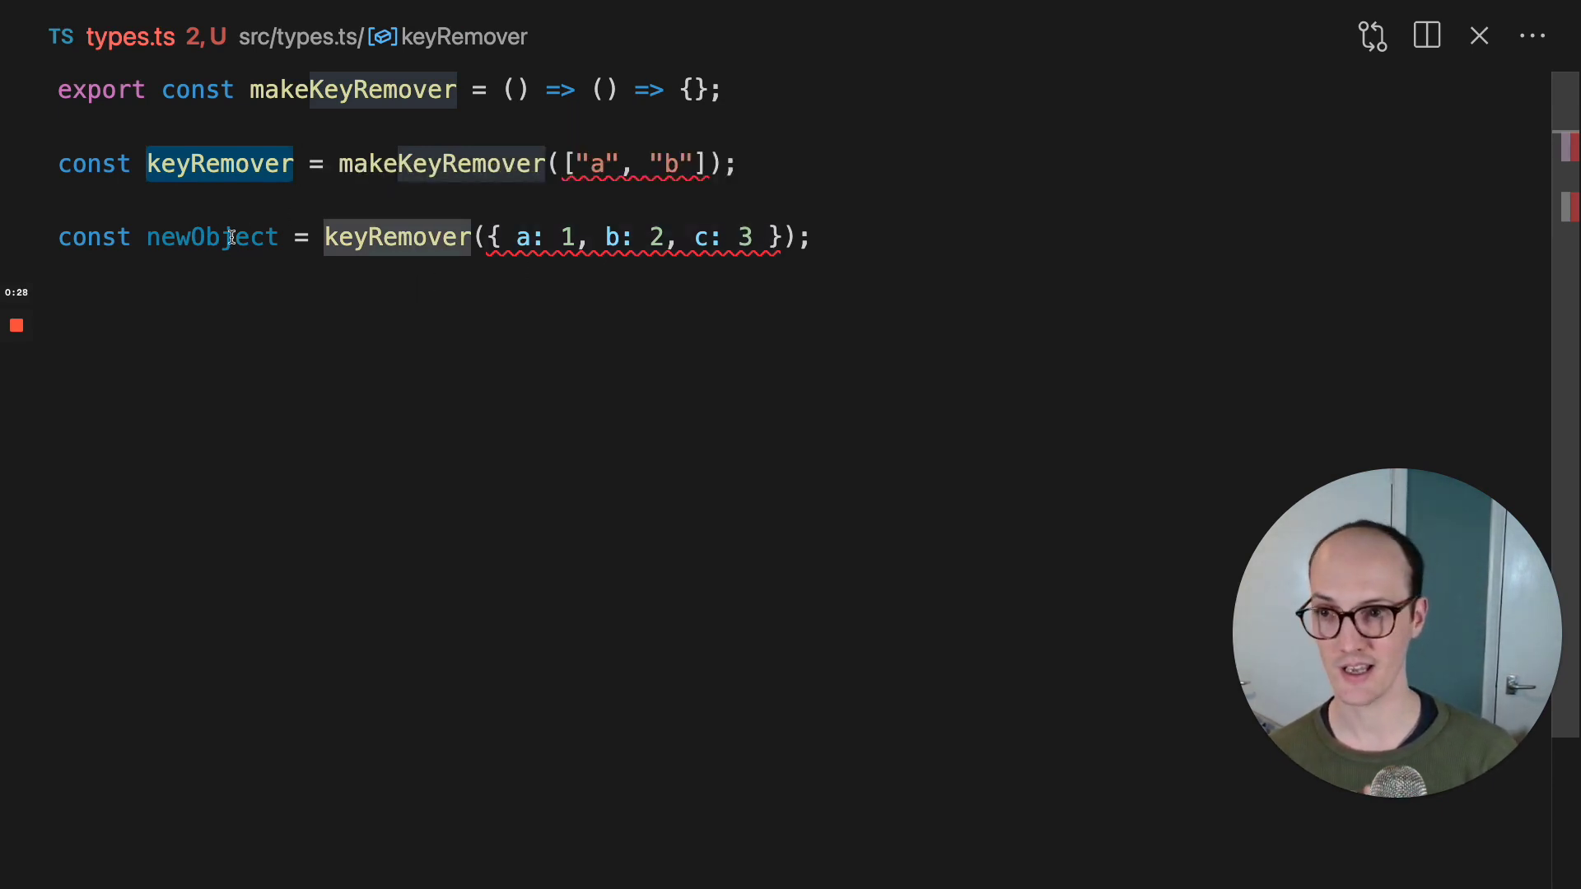
double_click(212, 237)
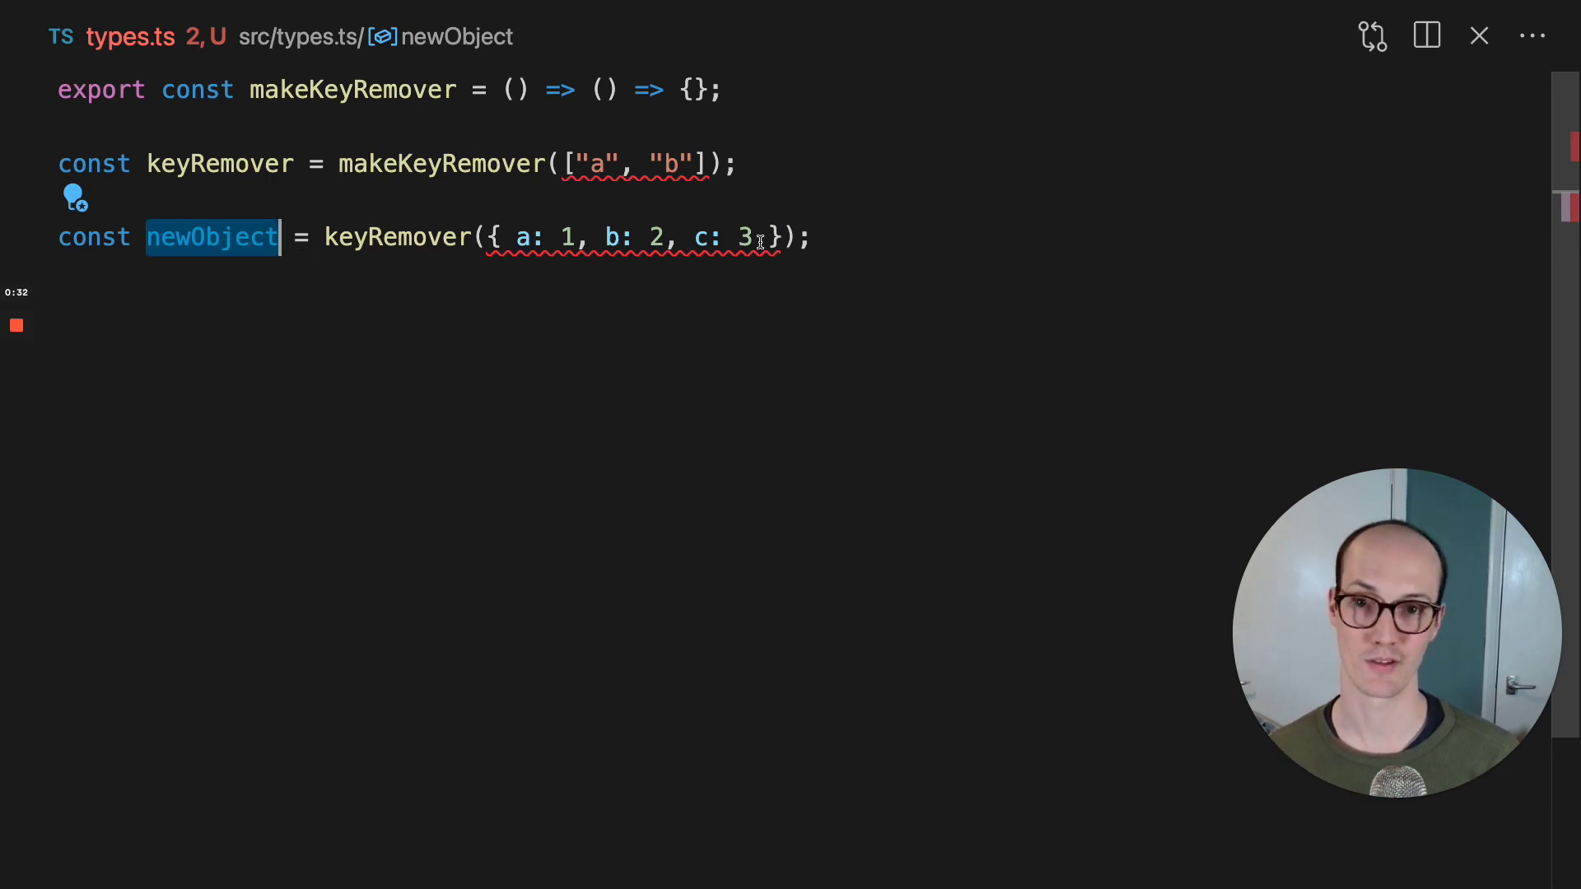
double_click(441, 163)
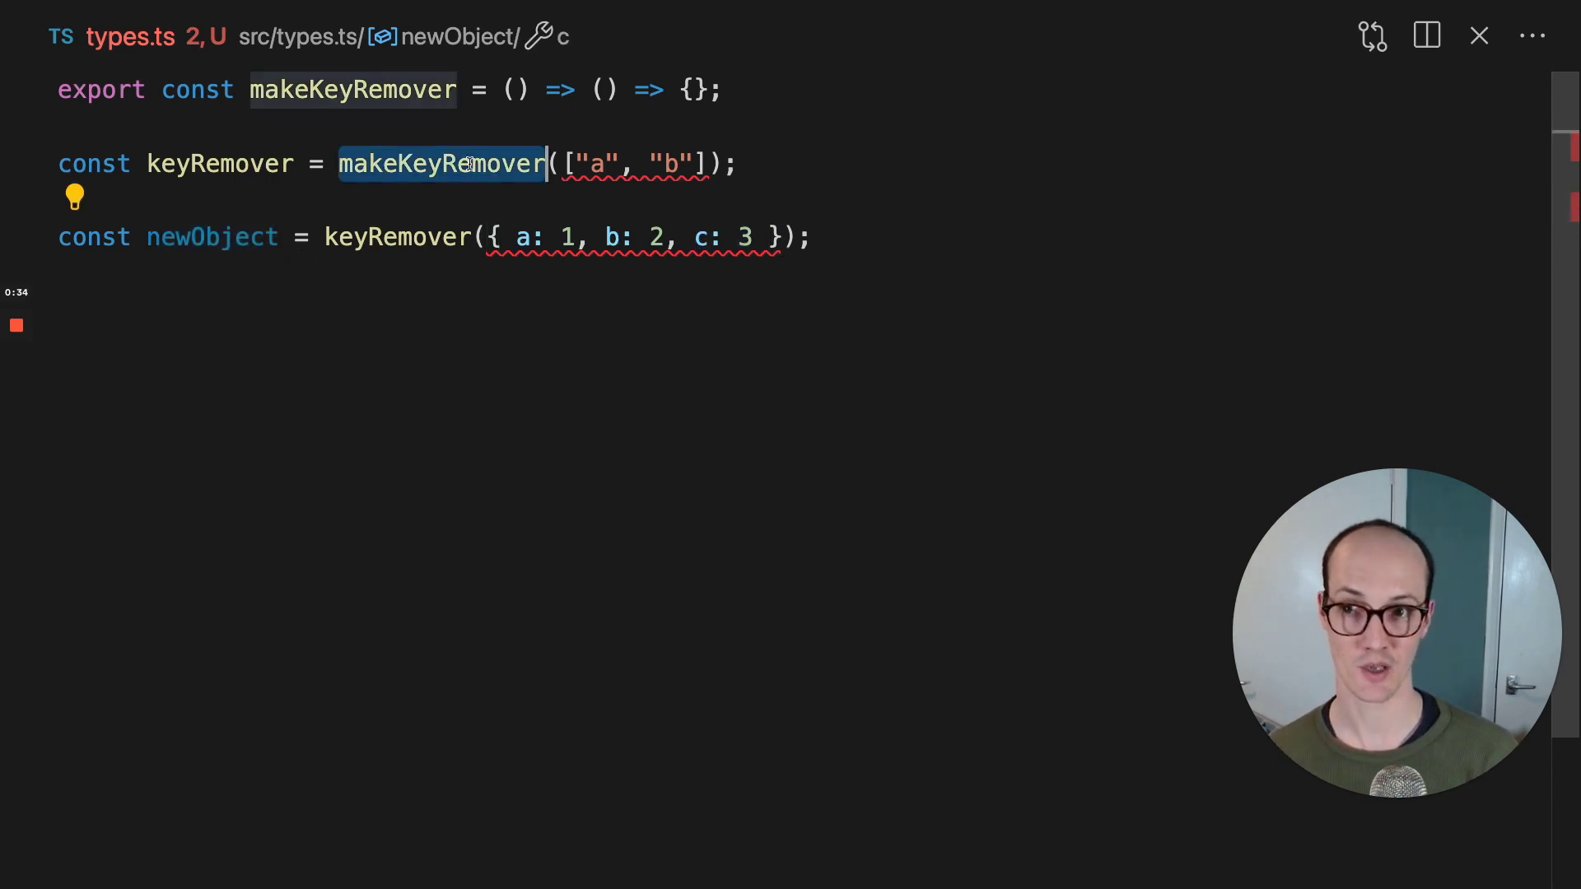
Step: Make makeKeyRemover generic over Key extends string, taking a keys: Key[] parameter
left_click(396, 237)
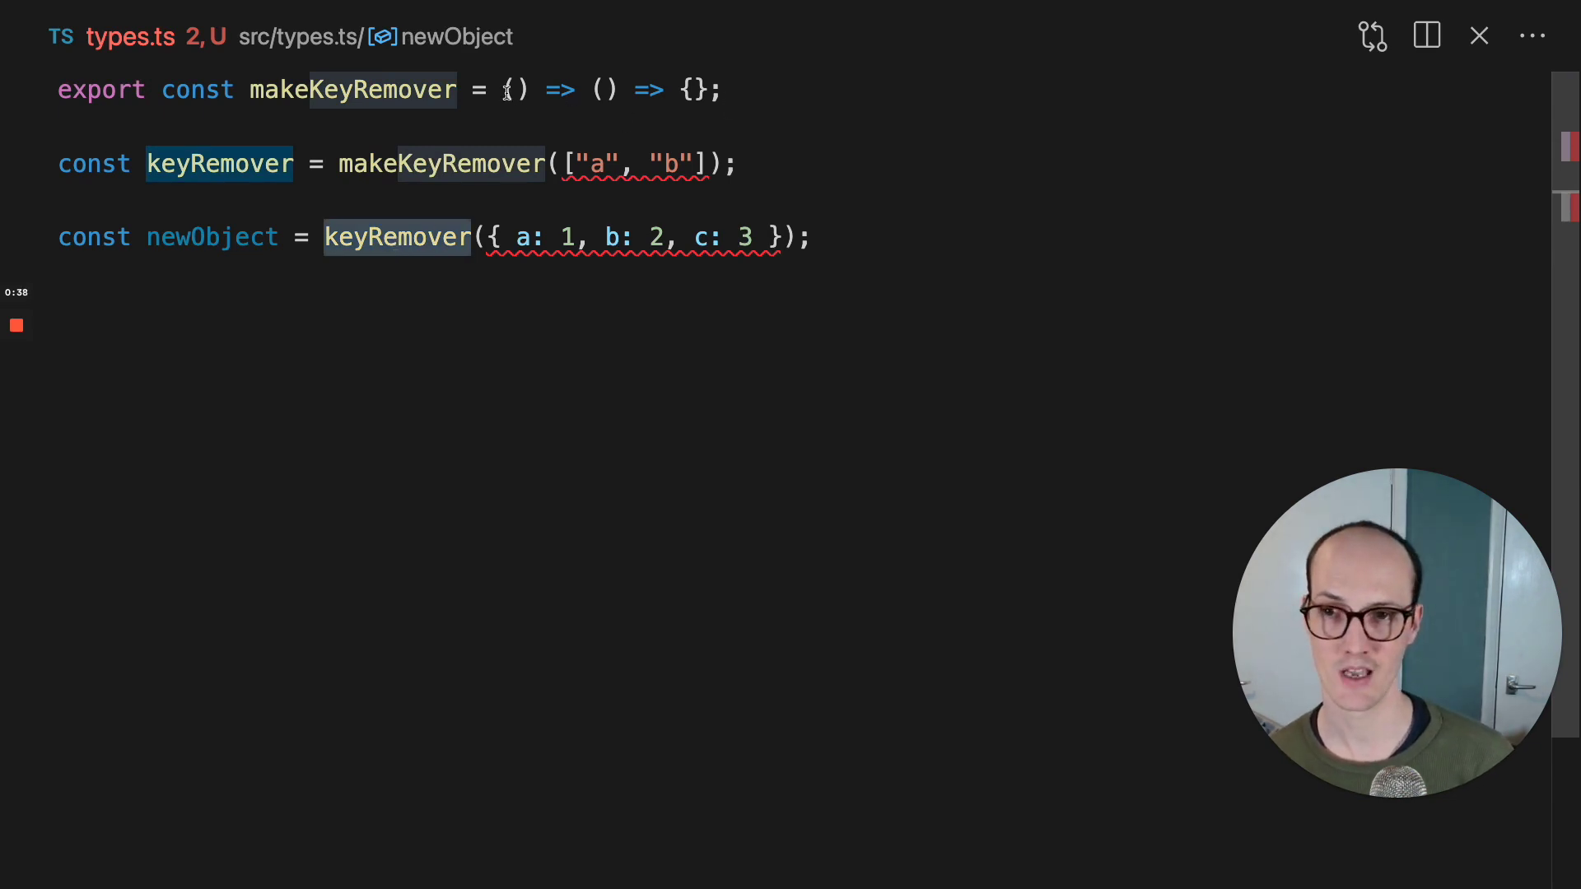
type("<>")
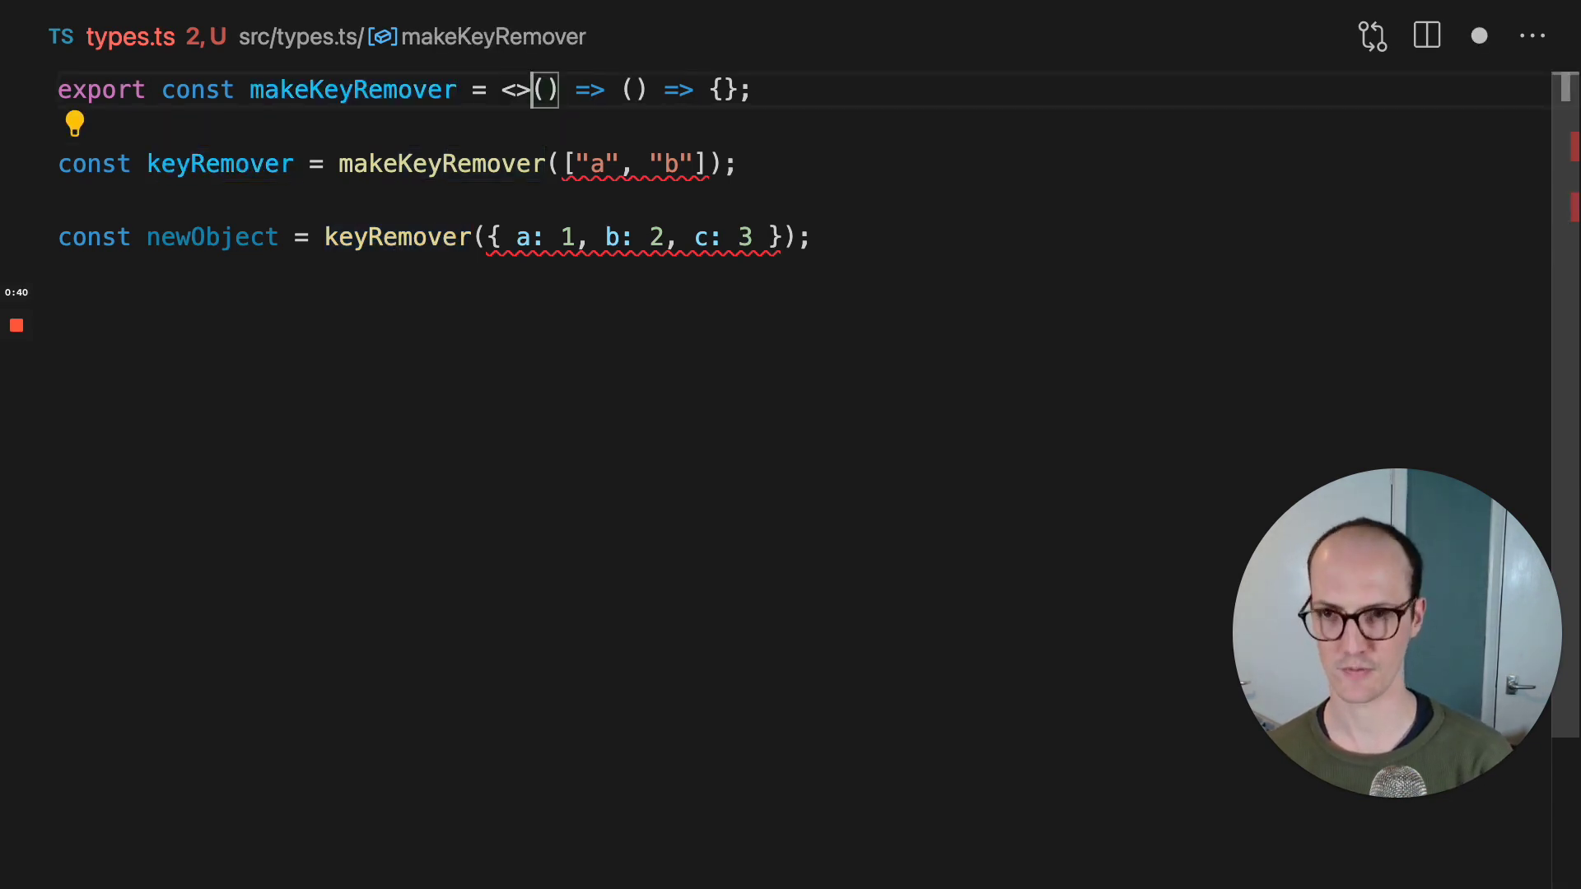
type("Keys")
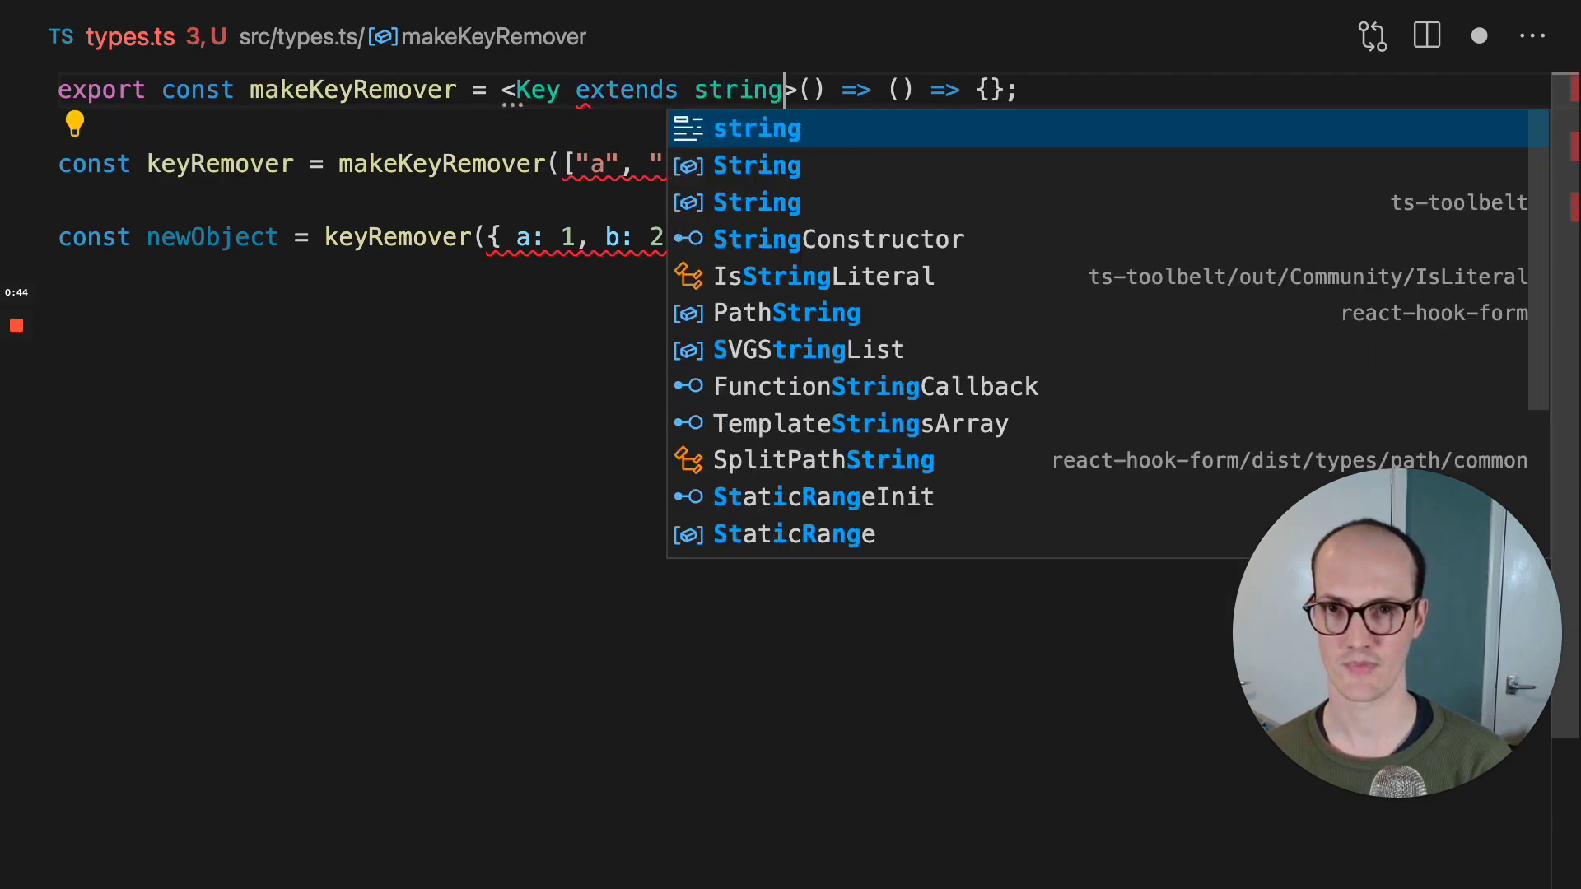
key("Escape")
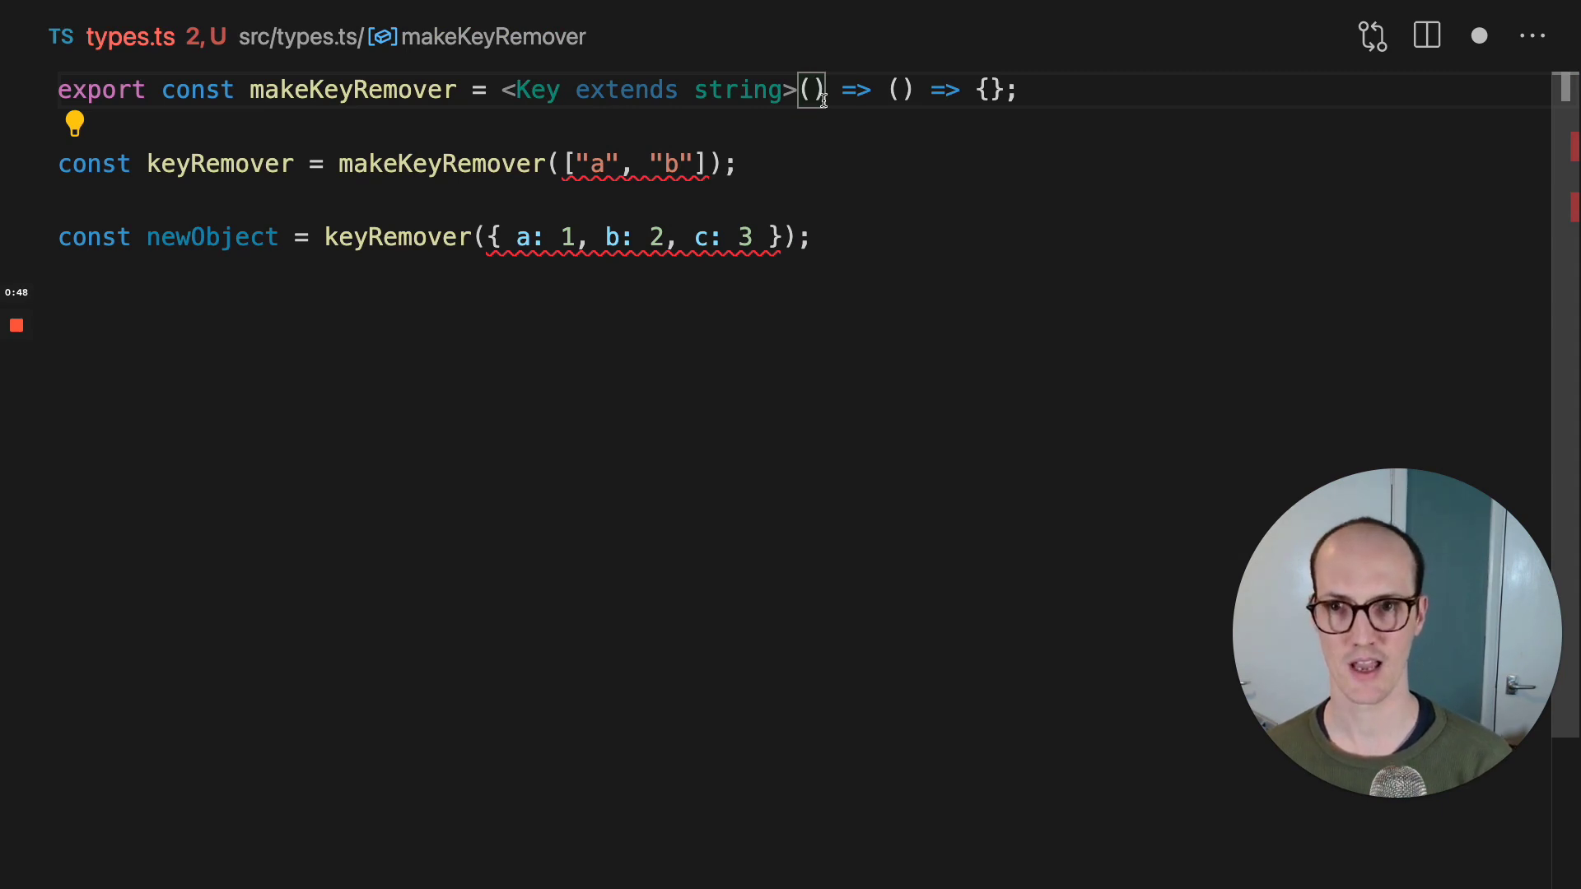
type("keys:")
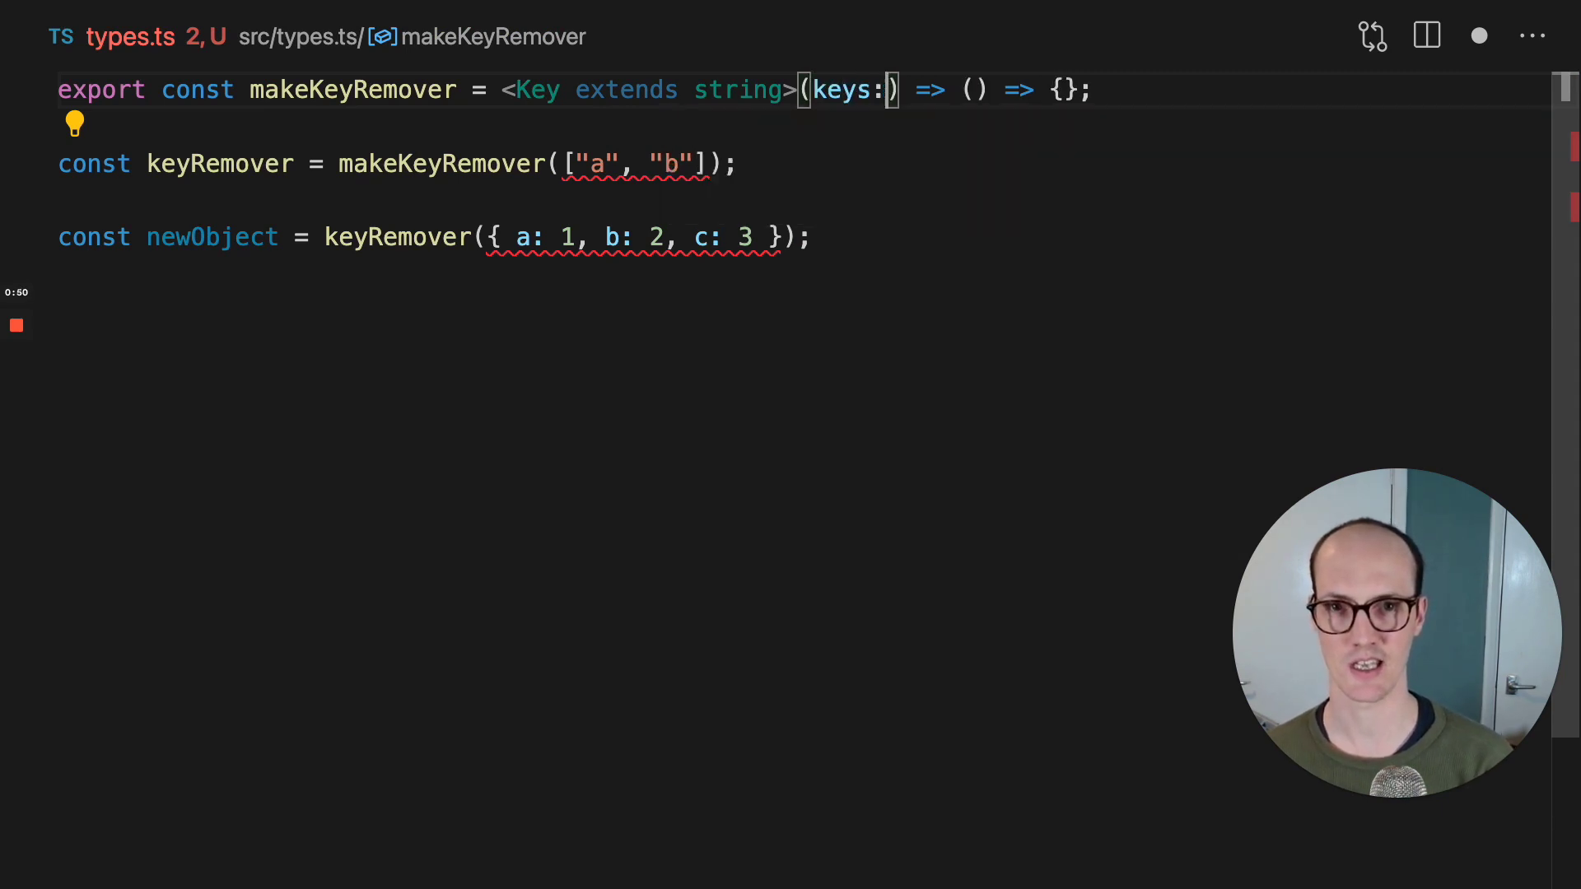
type("Key[")
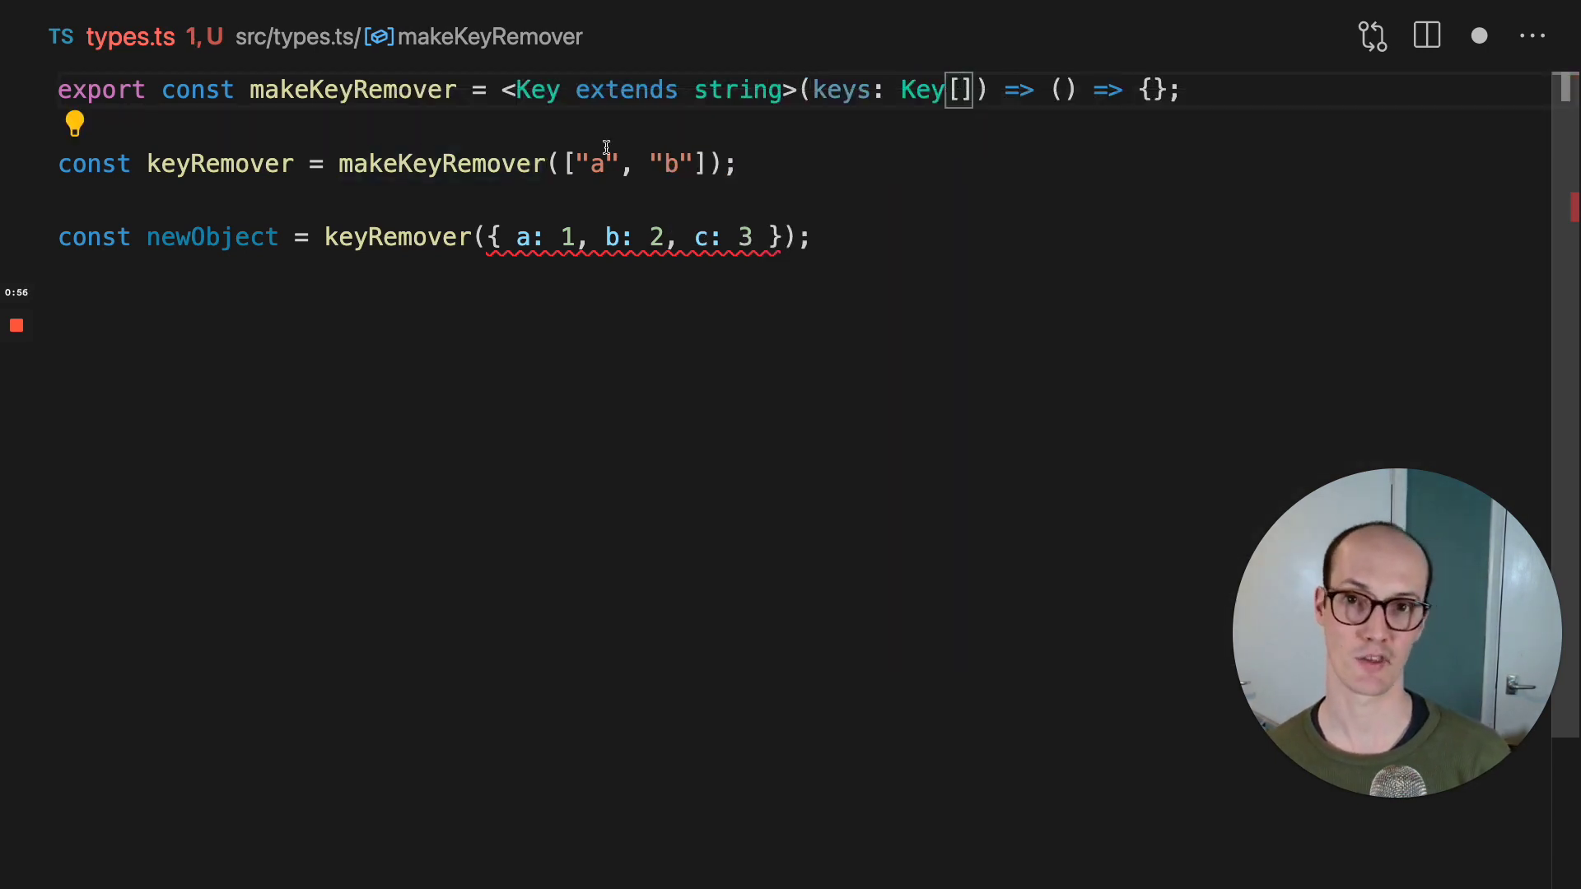
mouse_move(441, 163)
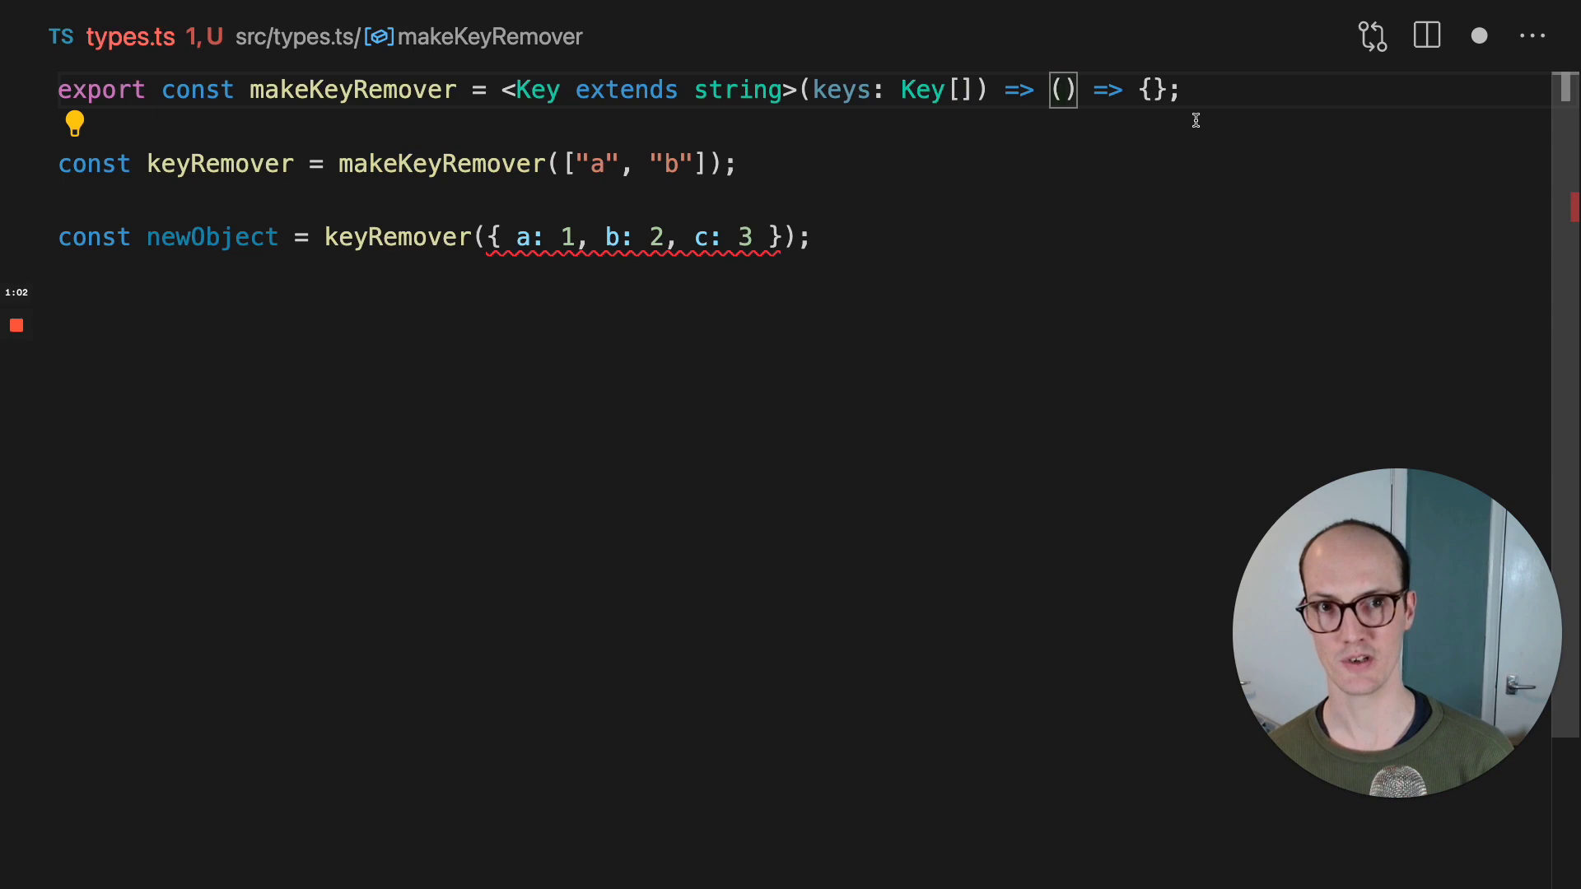
Step: Give the inner function an <Obj> generic and an obj: Obj parameter
type("obj:")
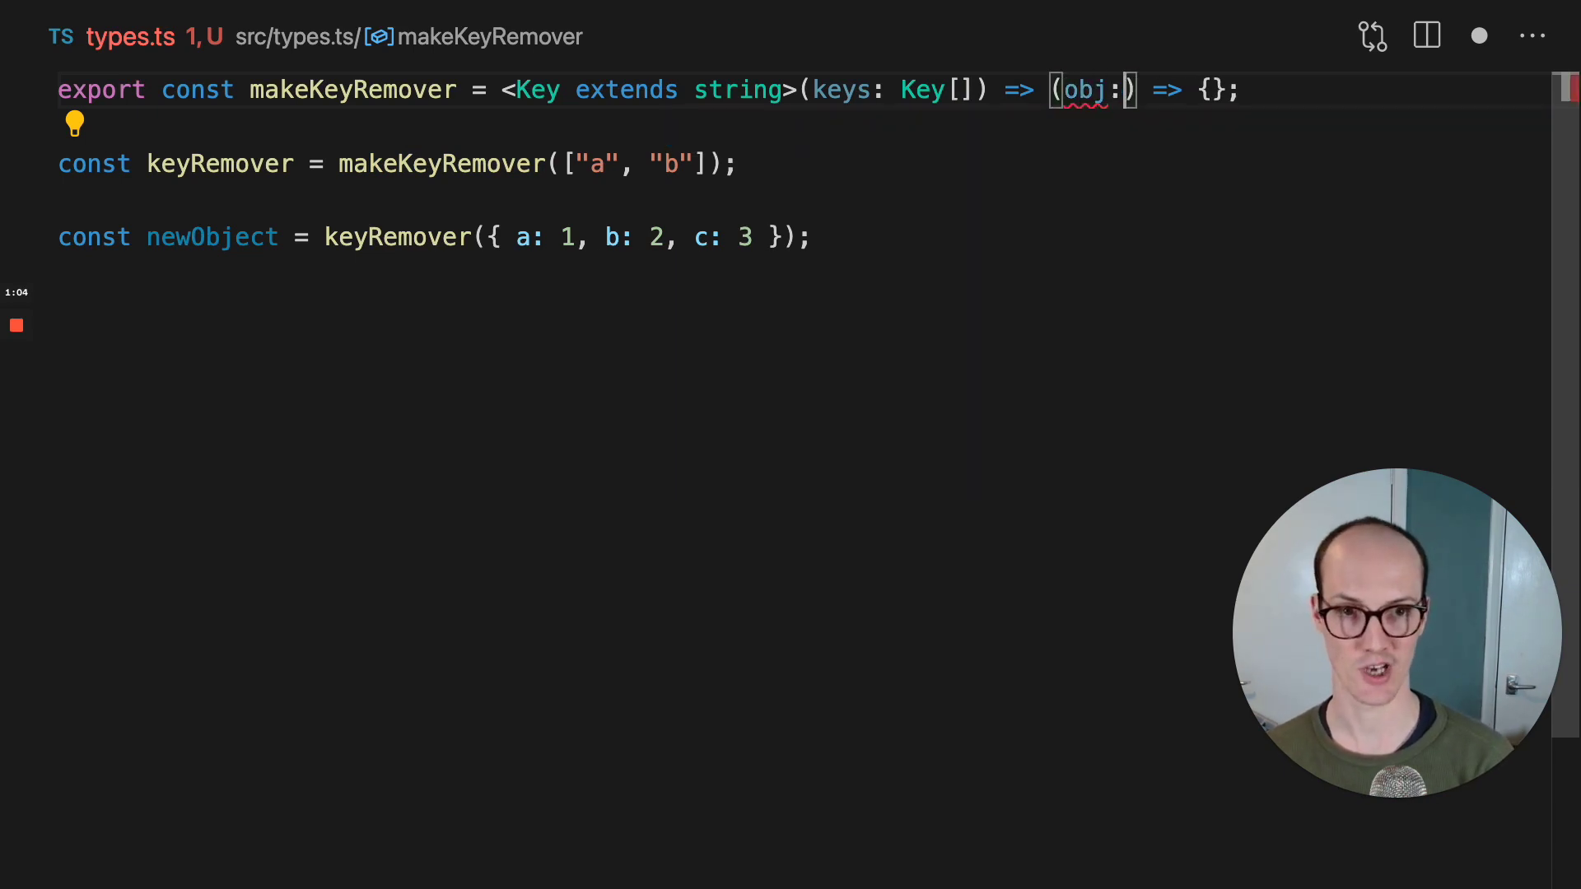
type("Obj")
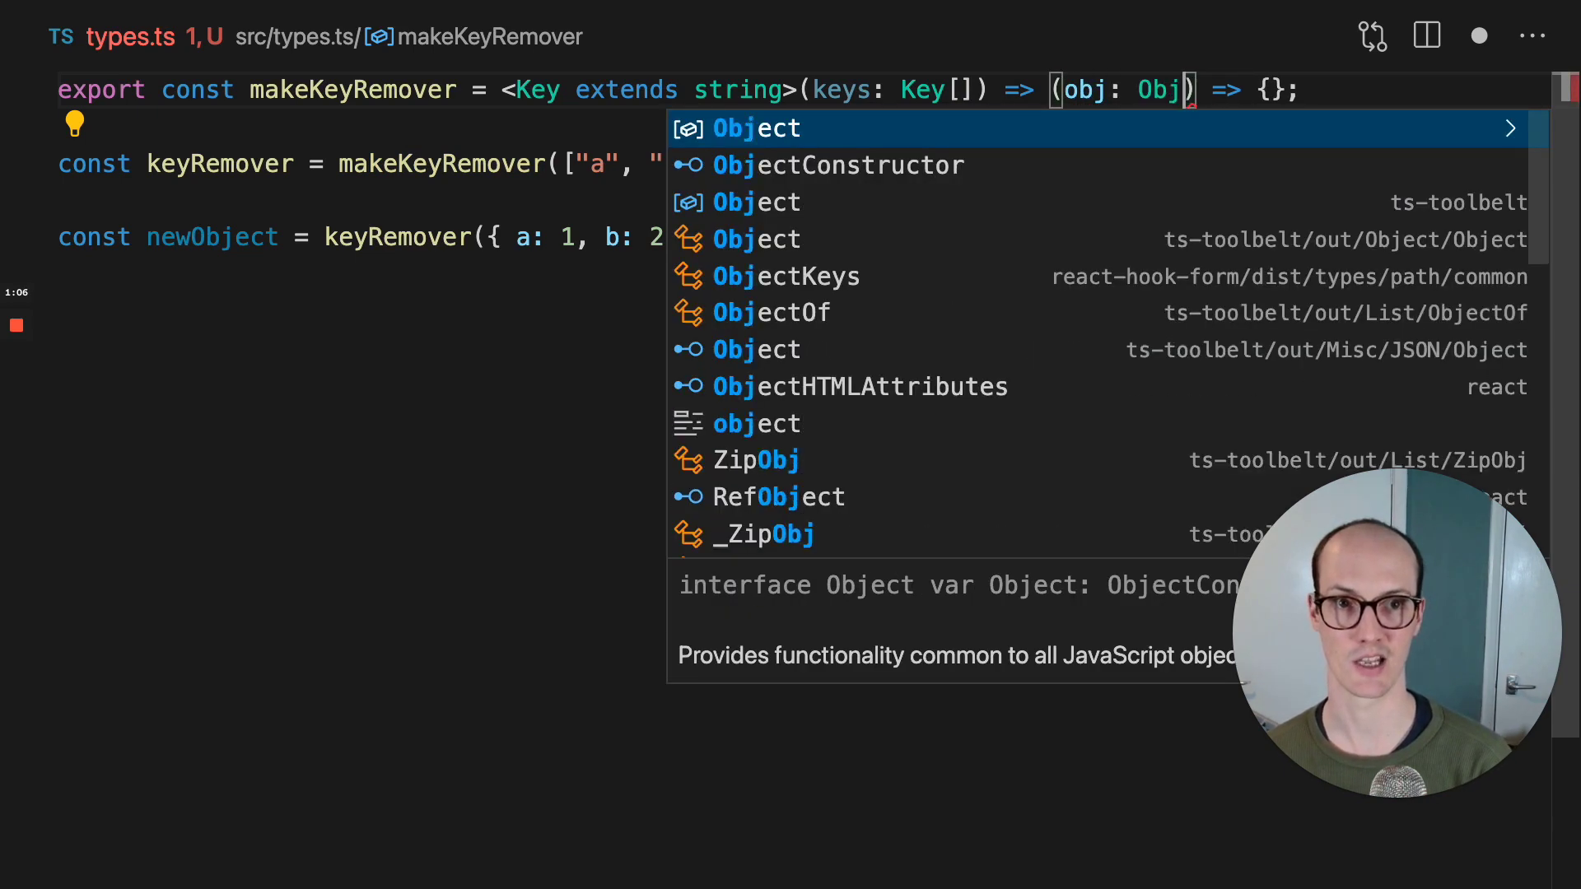
type("<Obj>(obj: Obj) => {};")
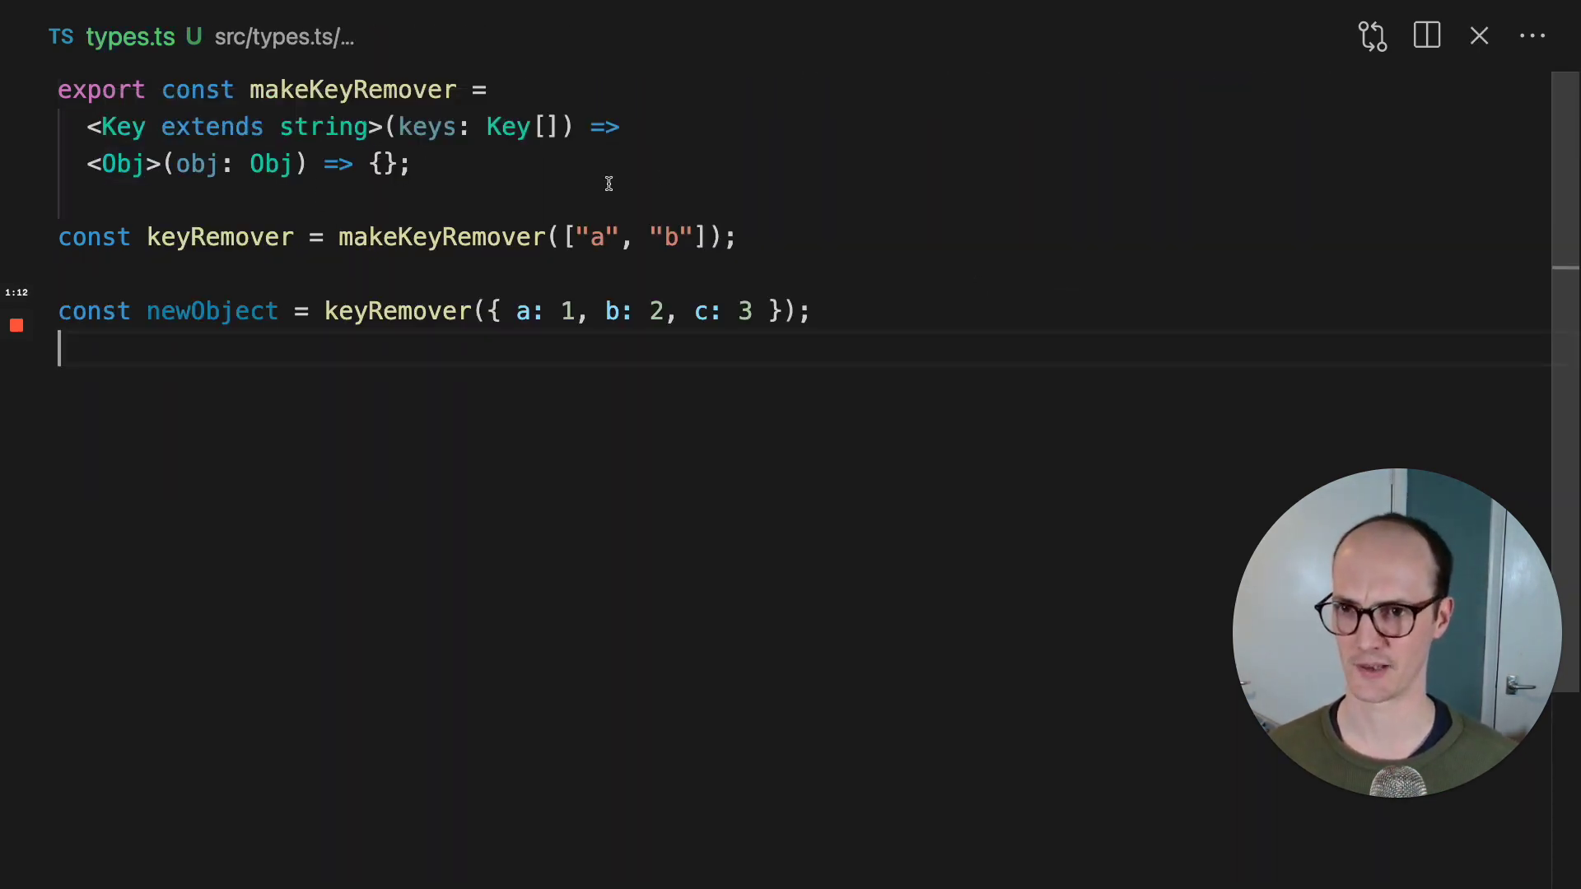
mouse_move(394, 310)
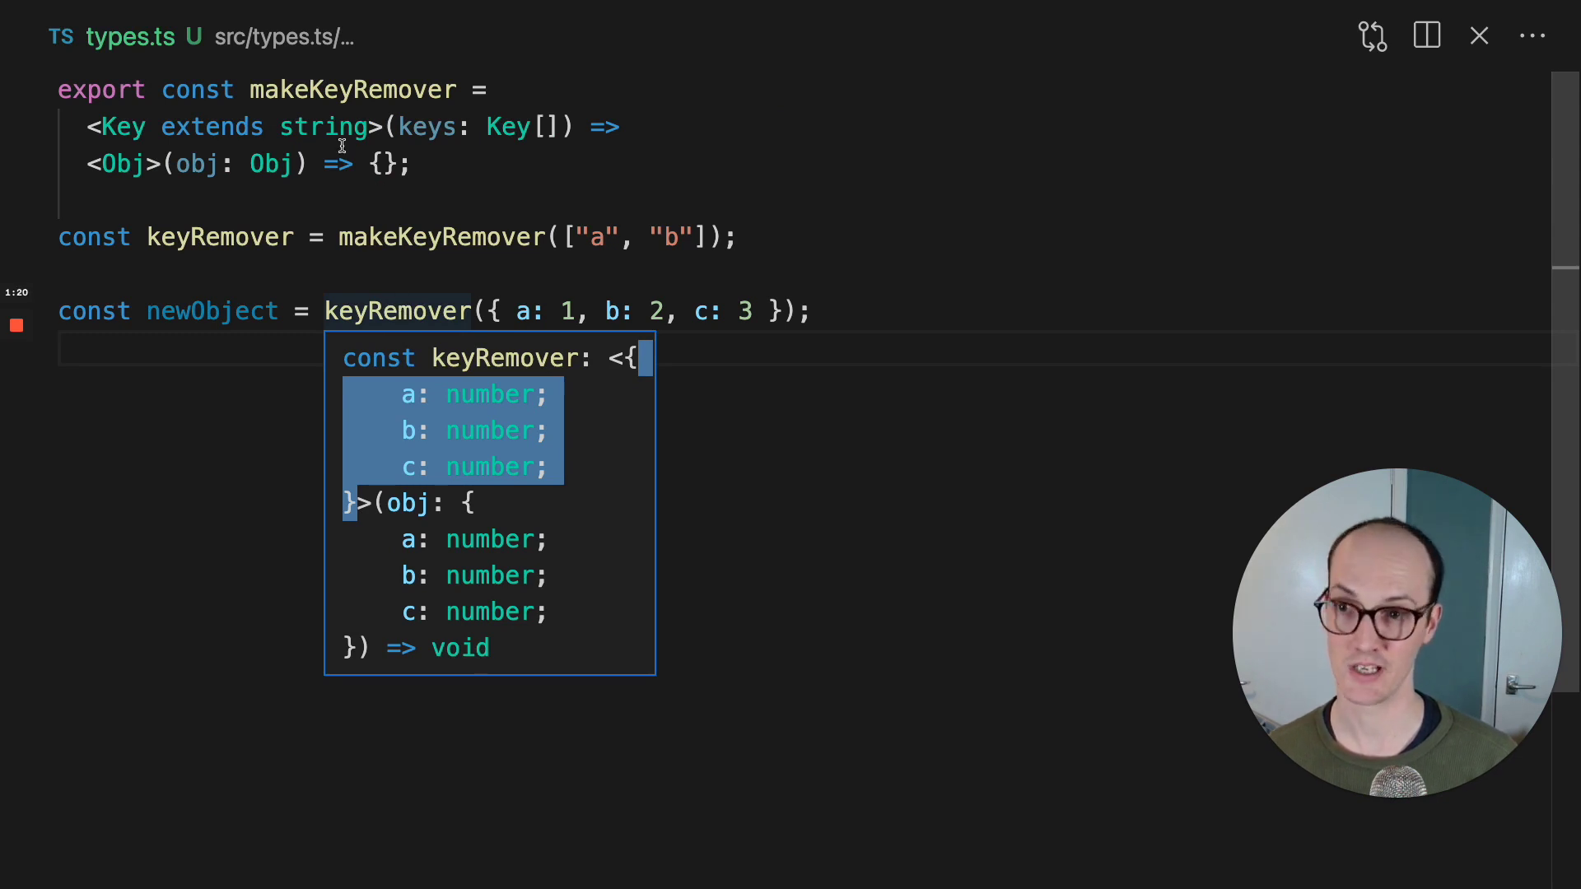
mouse_move(306, 163)
type(": ")
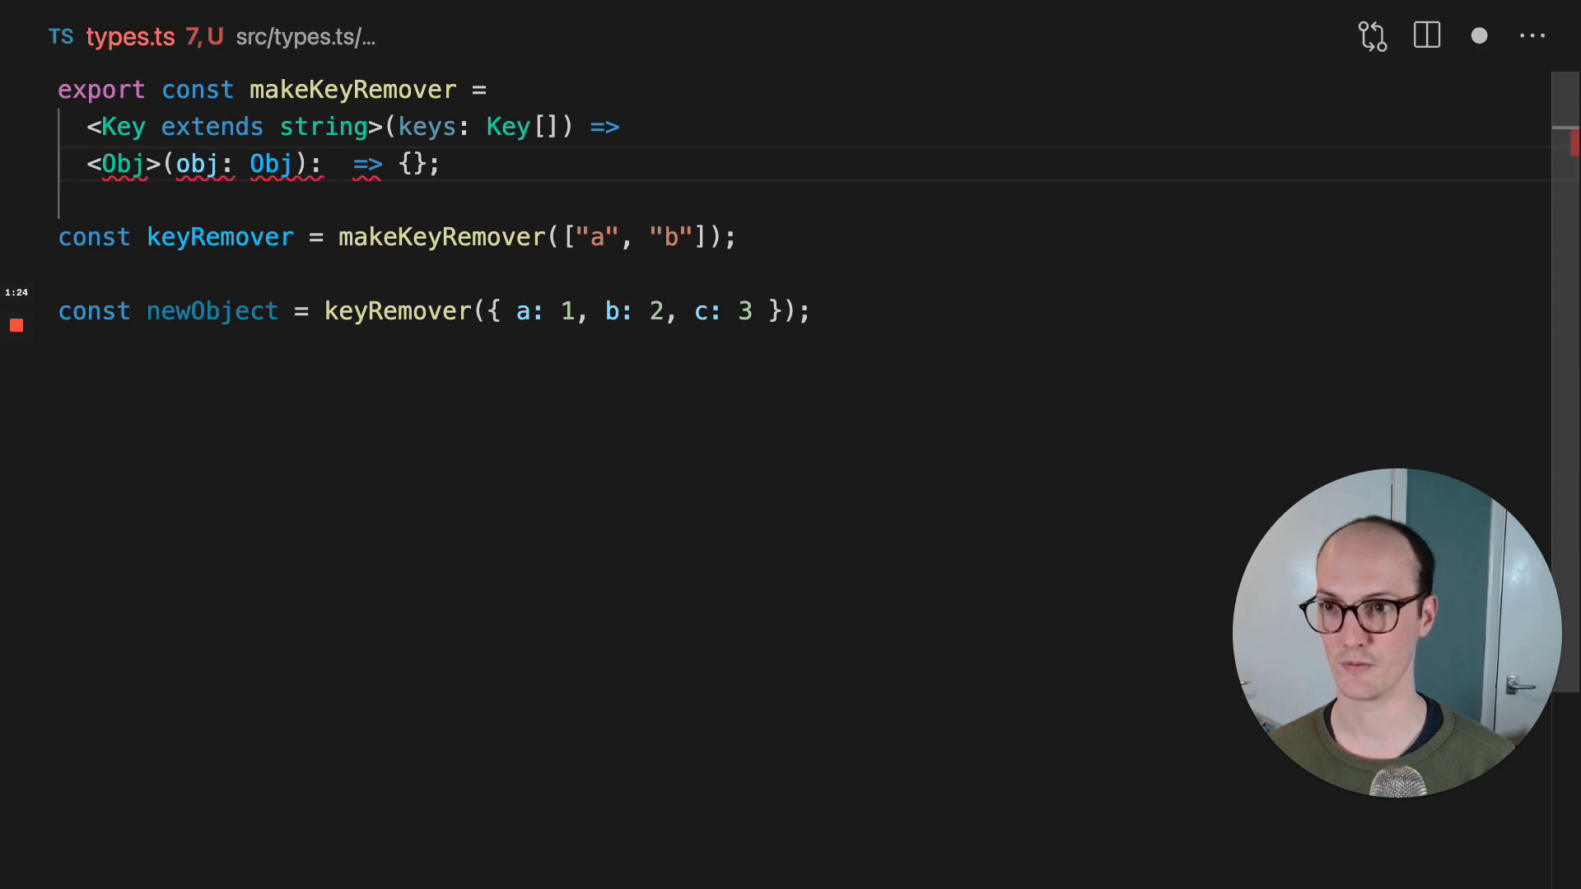
Step: Return Omit<Obj, Key> via return {} as any, and confirm newObject offers only c
type("Pi")
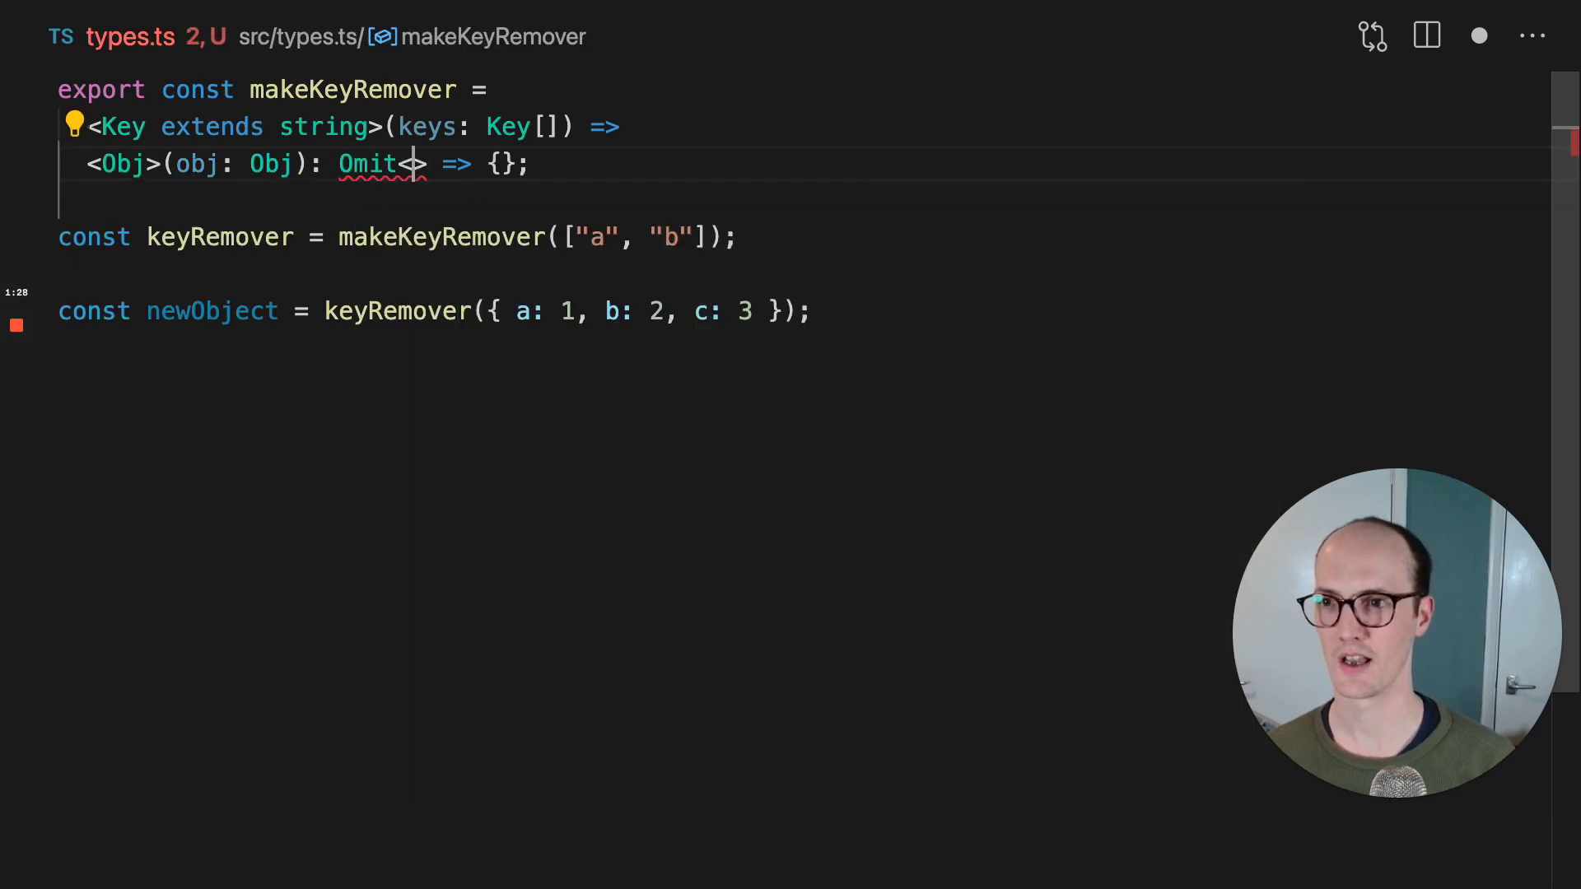
type("Obj, Key")
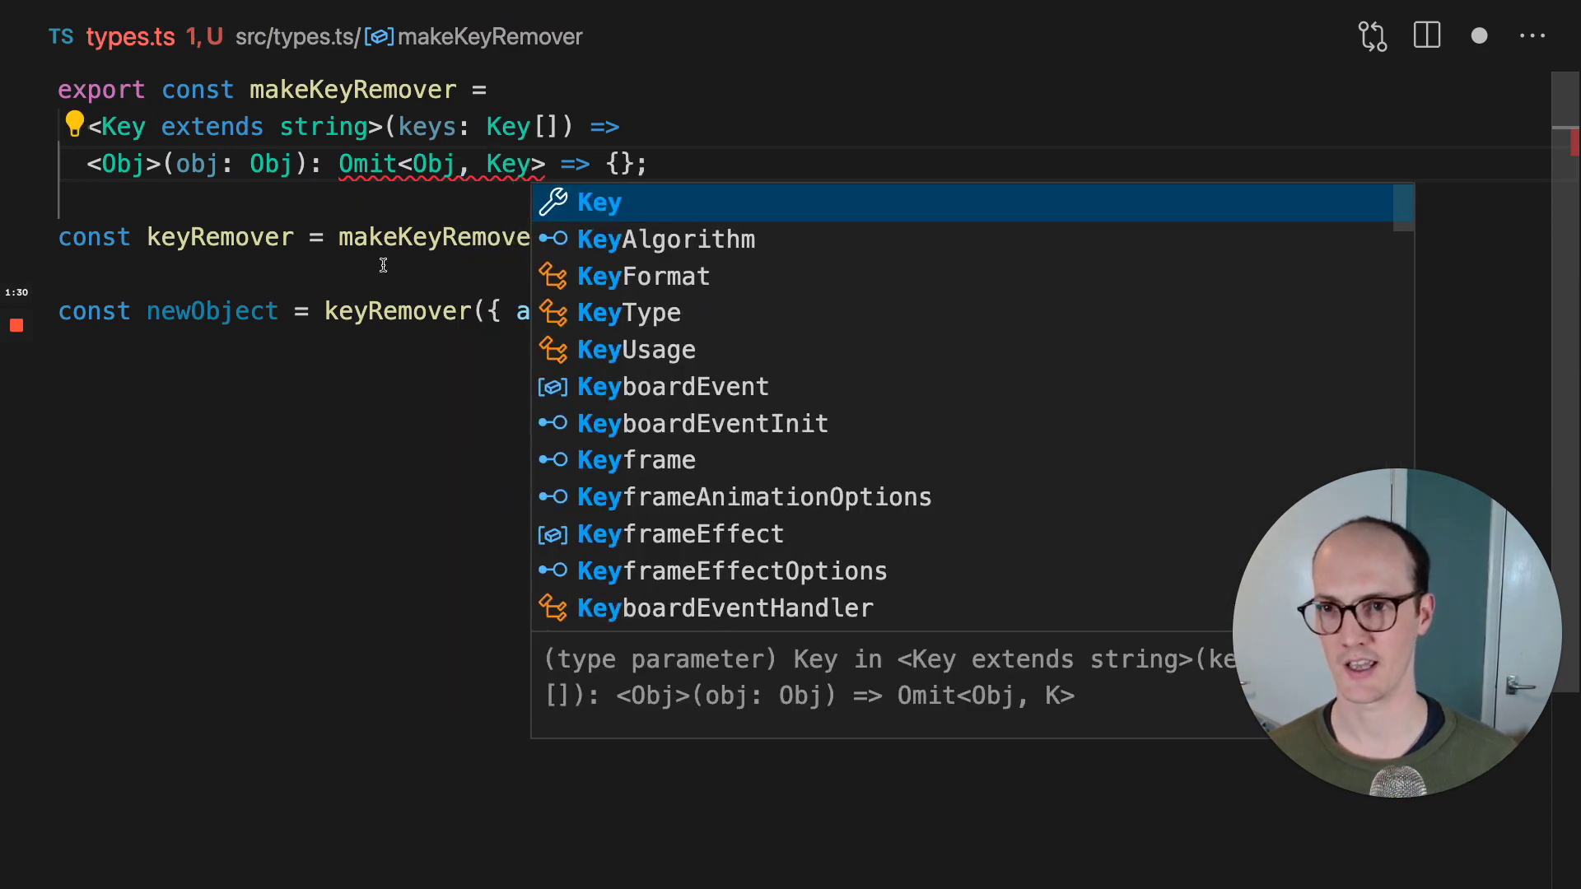
type("return")
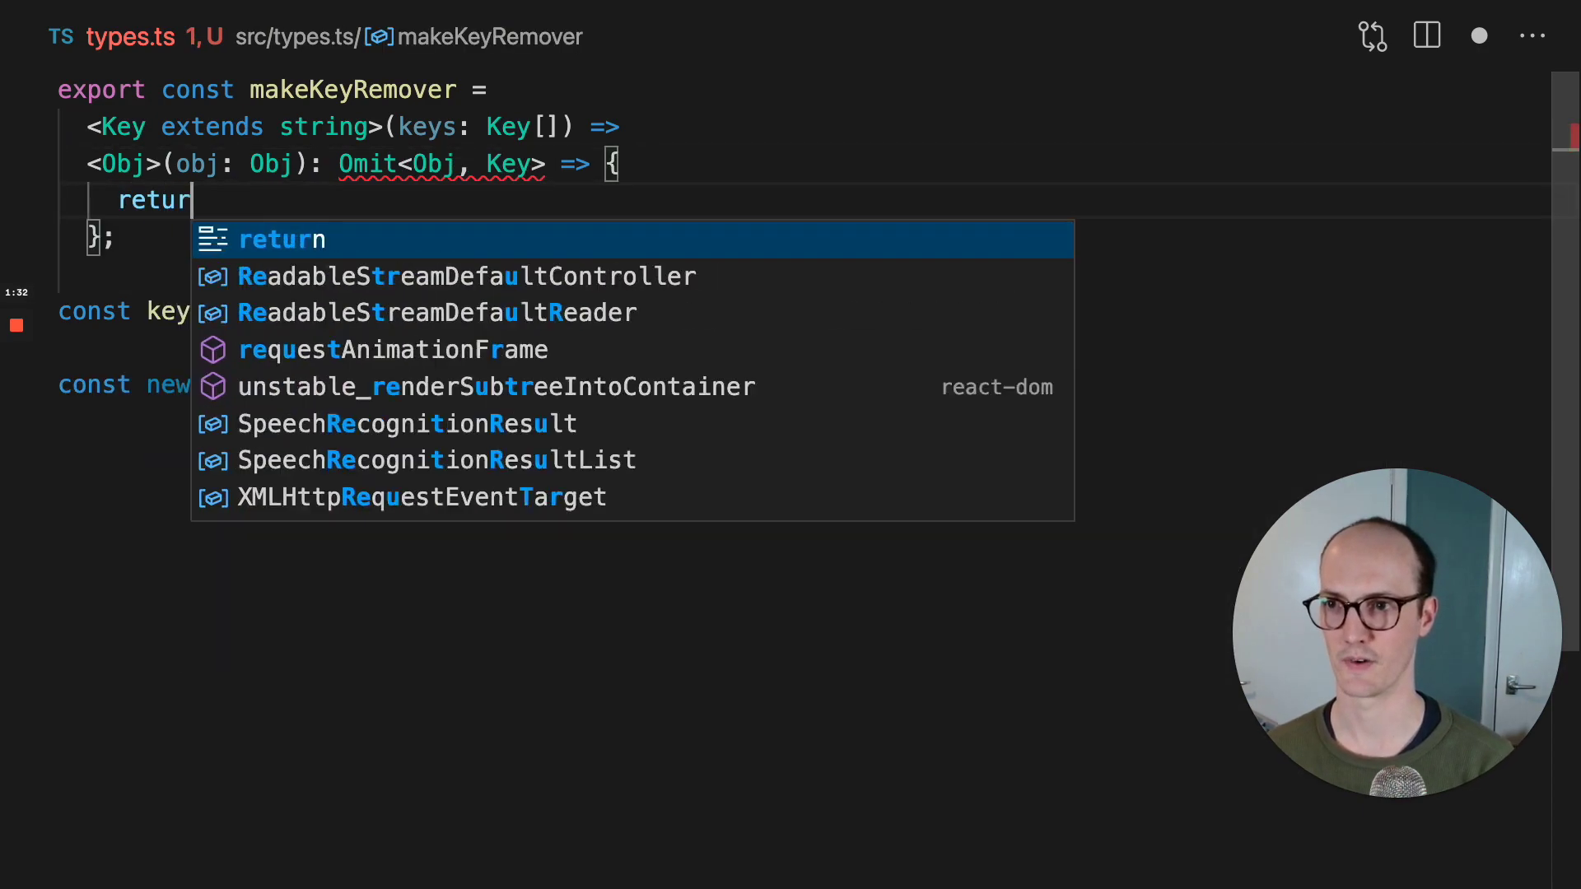
type("{} as any;")
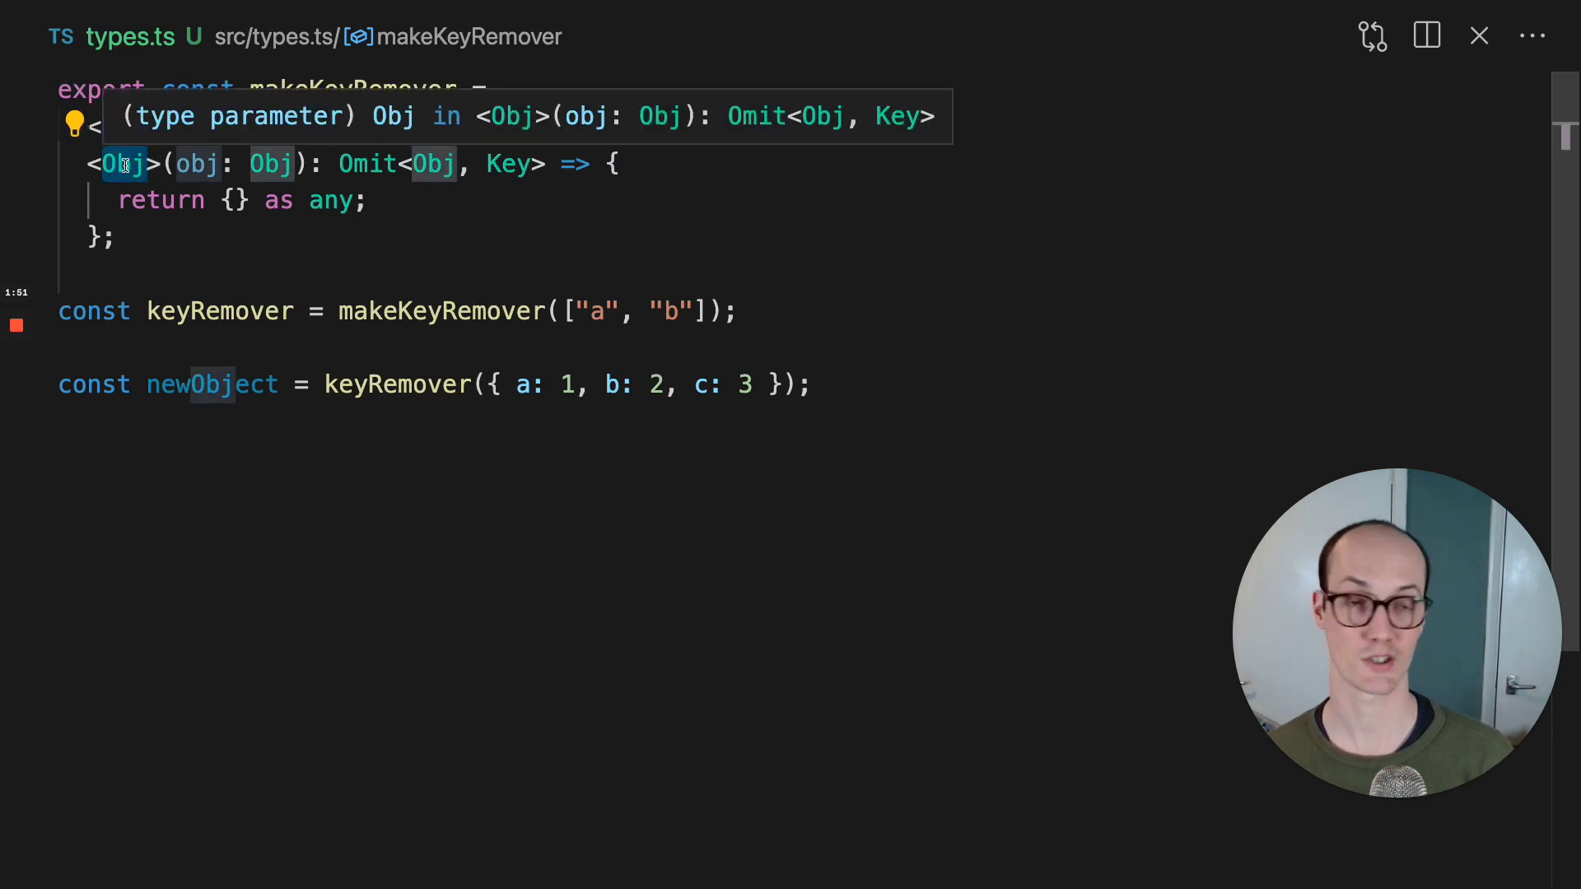
type("n")
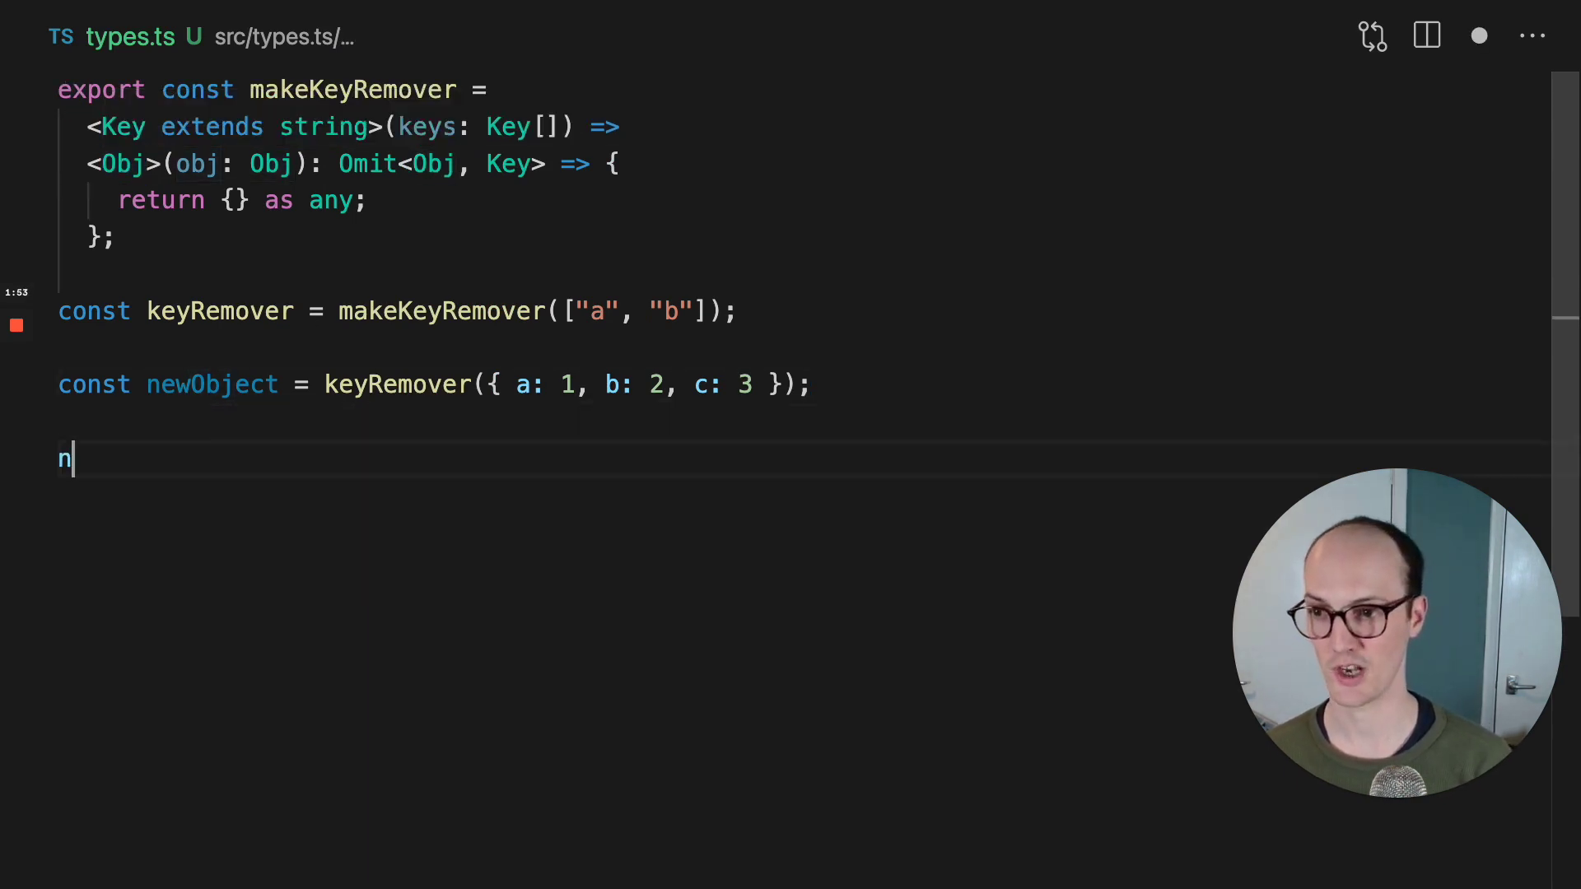
type("ewObject.")
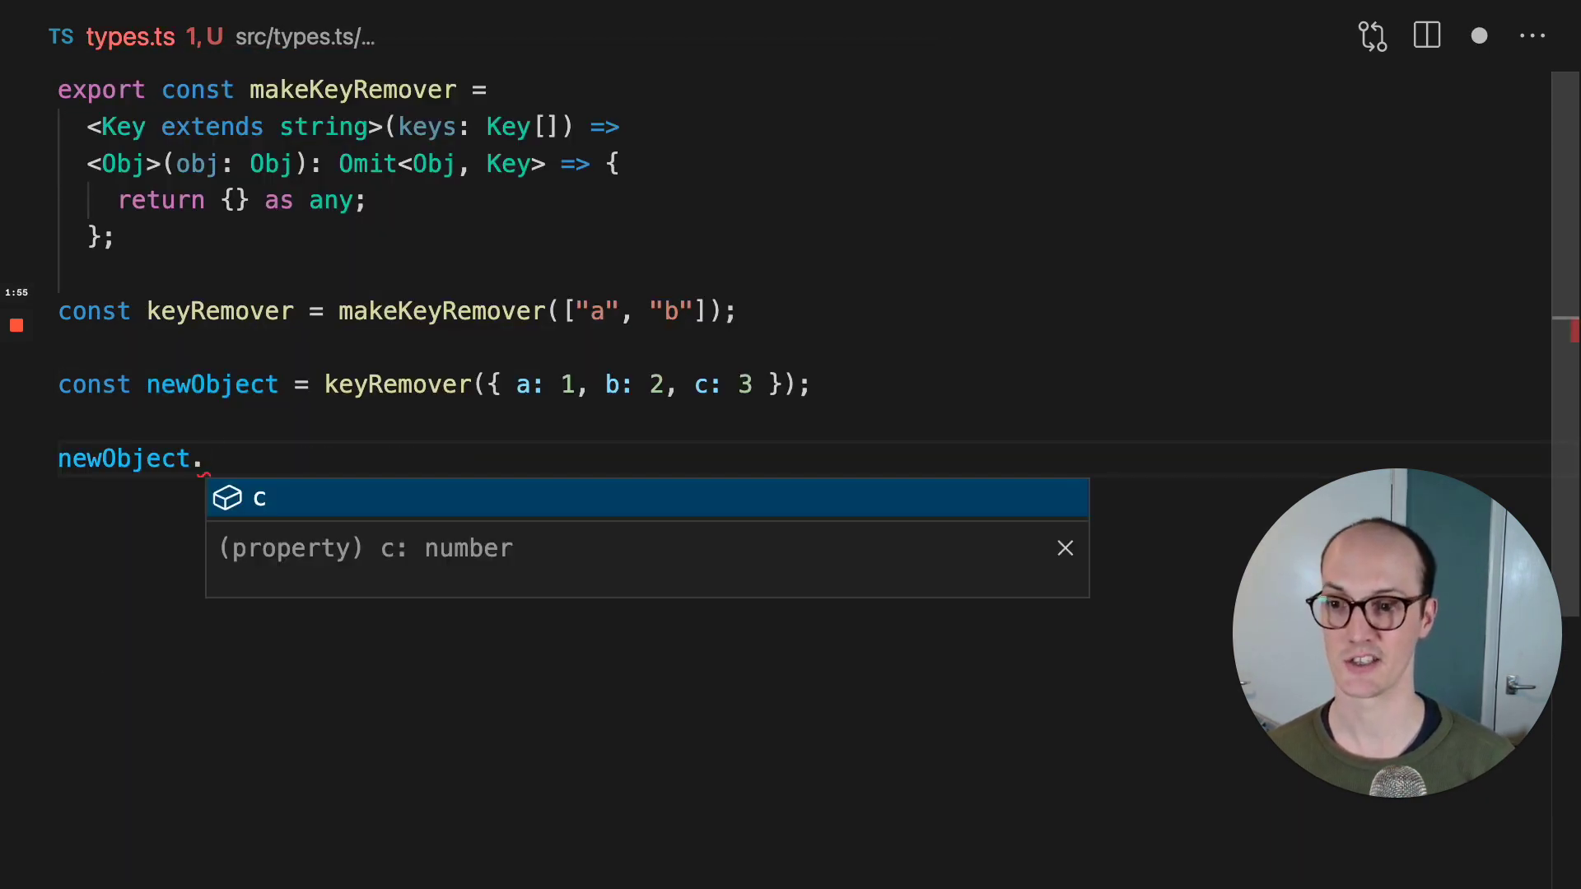